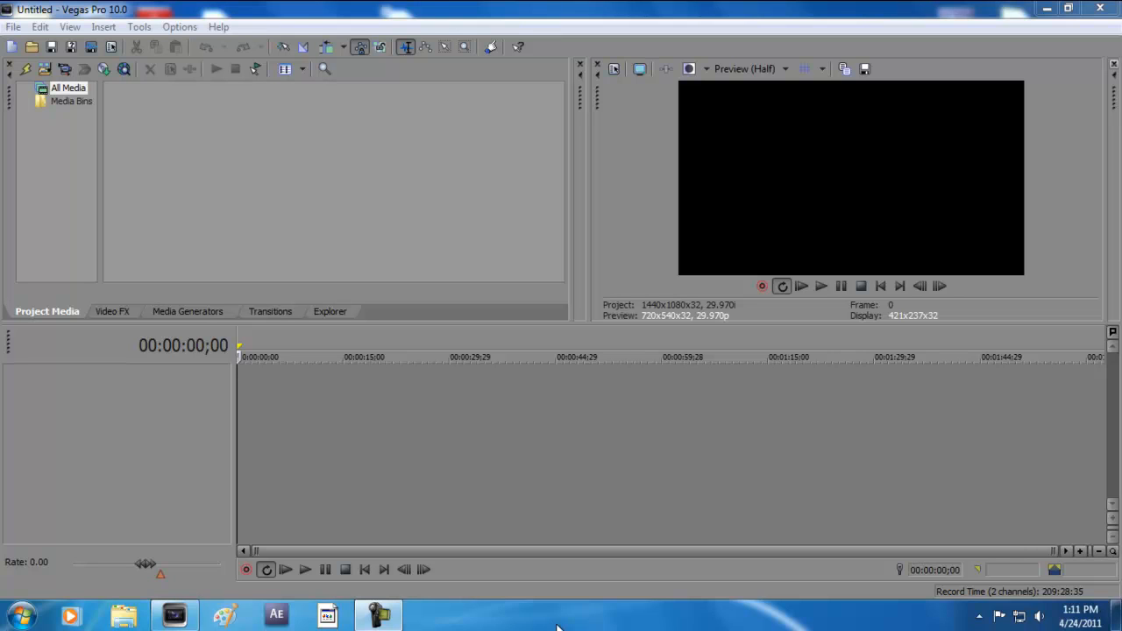
pyautogui.moveTo(542, 595)
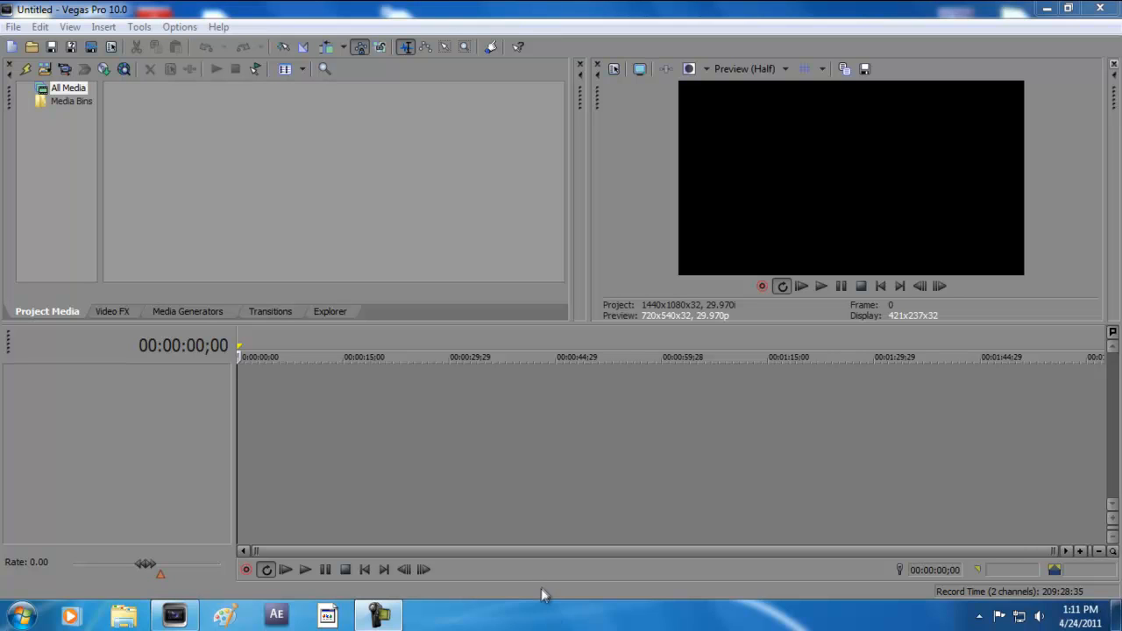
pyautogui.moveTo(499, 500)
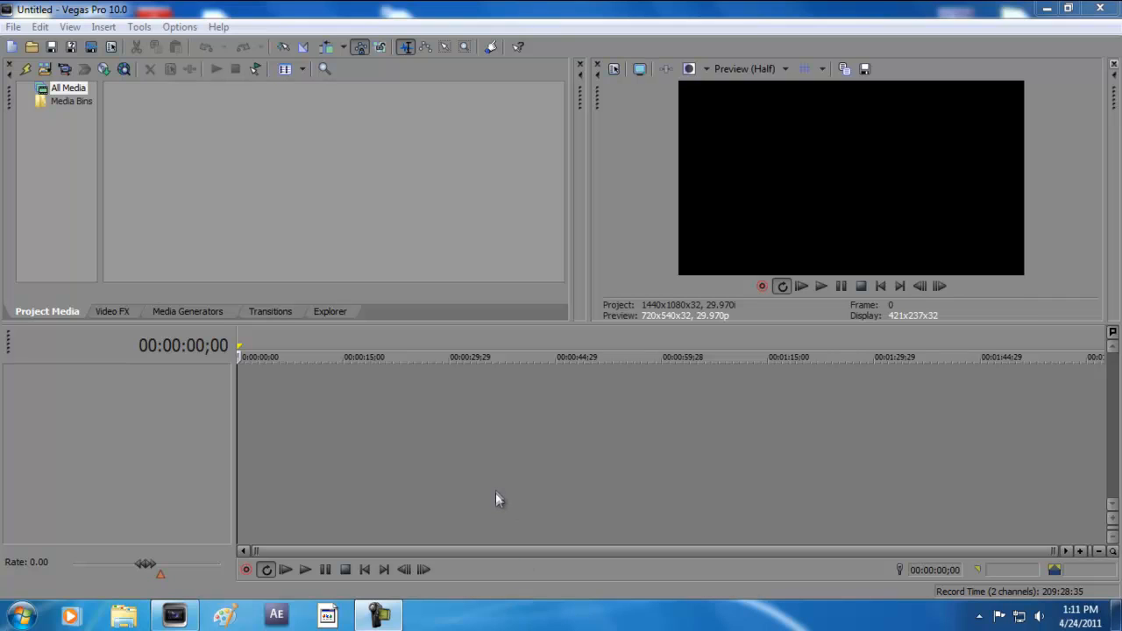
pyautogui.moveTo(418, 448)
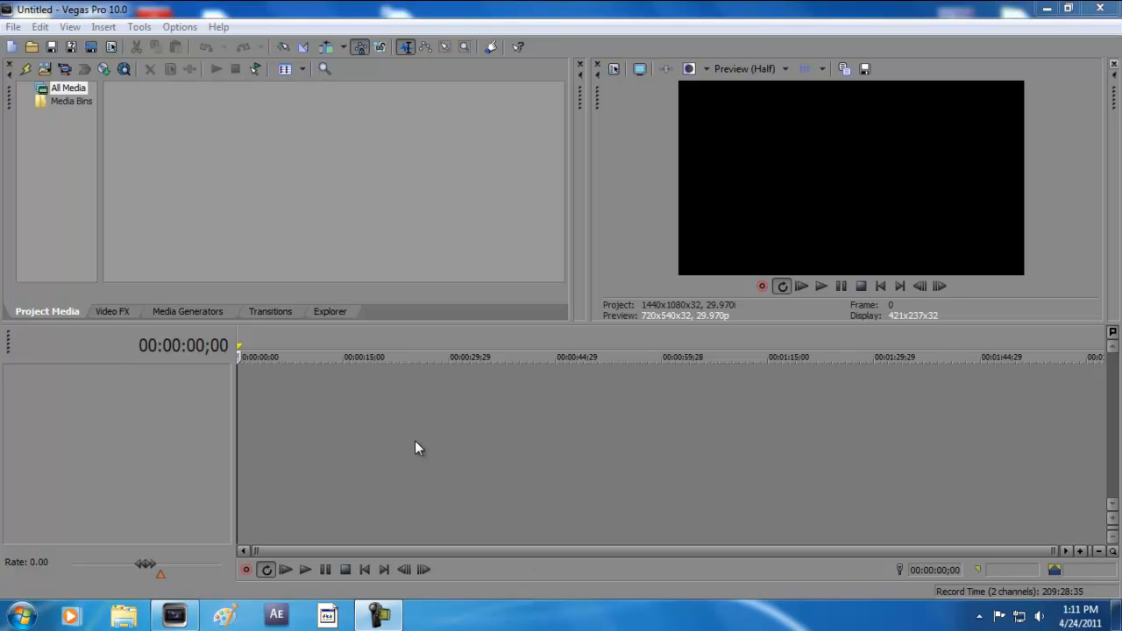
pyautogui.moveTo(298, 436)
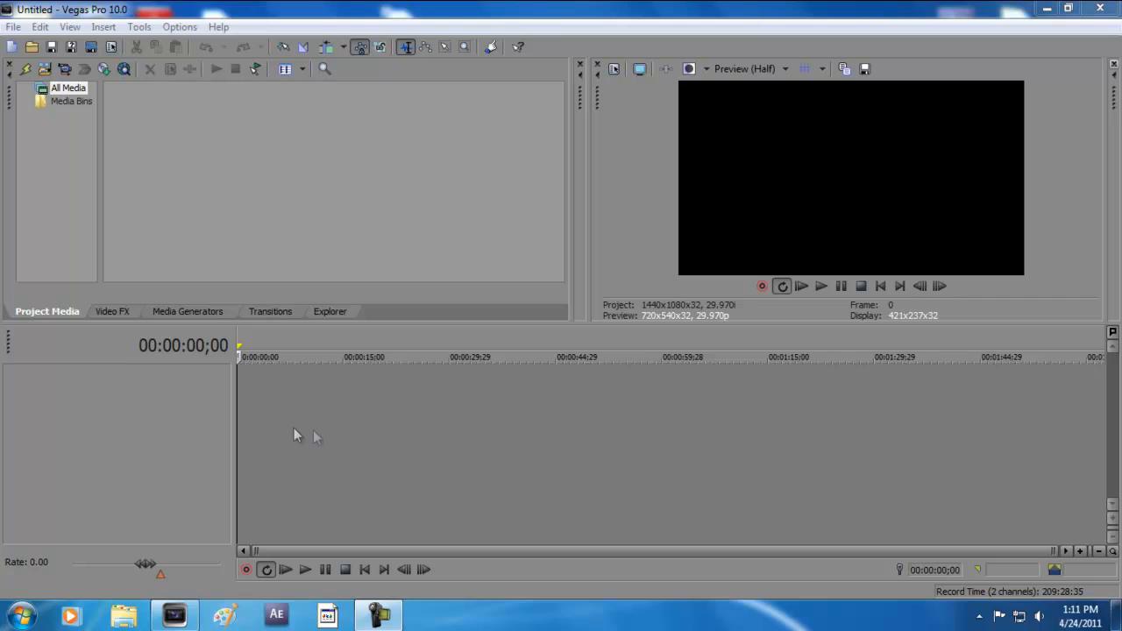
pyautogui.moveTo(233, 422)
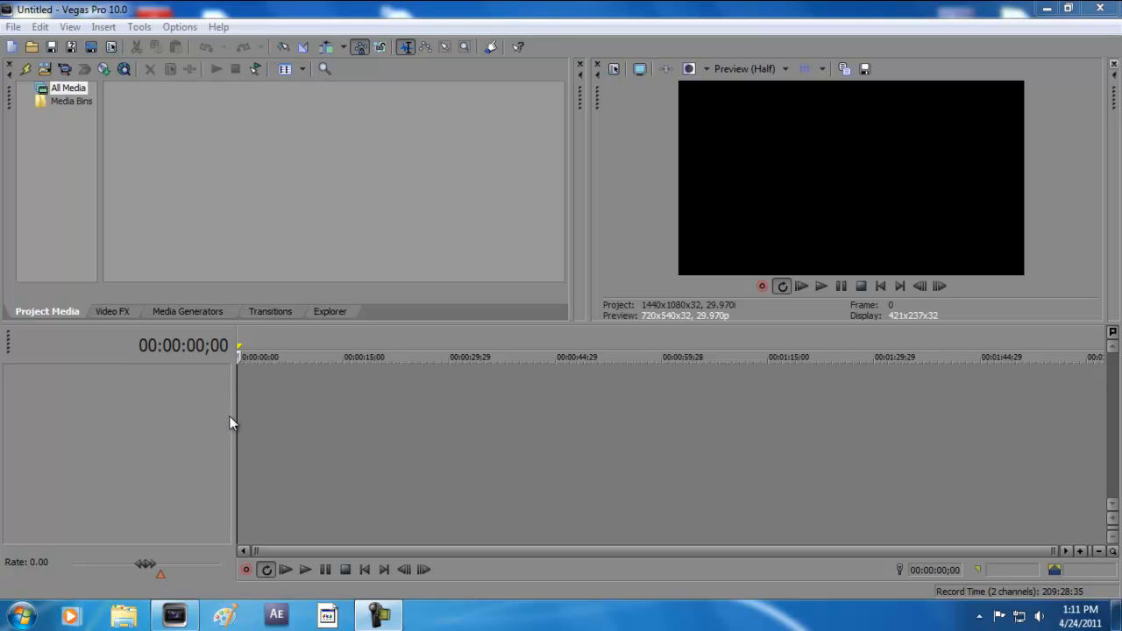
pyautogui.moveTo(202, 415)
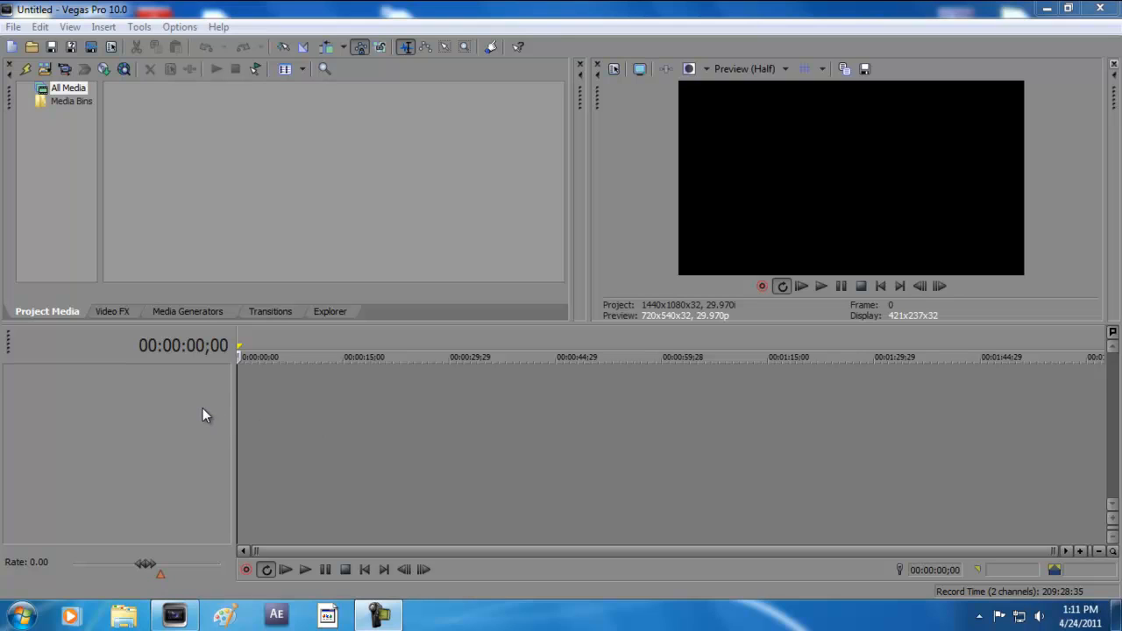
# Import the 'minecraft p1' video clip from the Desktop onto the timeline.
pyautogui.click(13, 26)
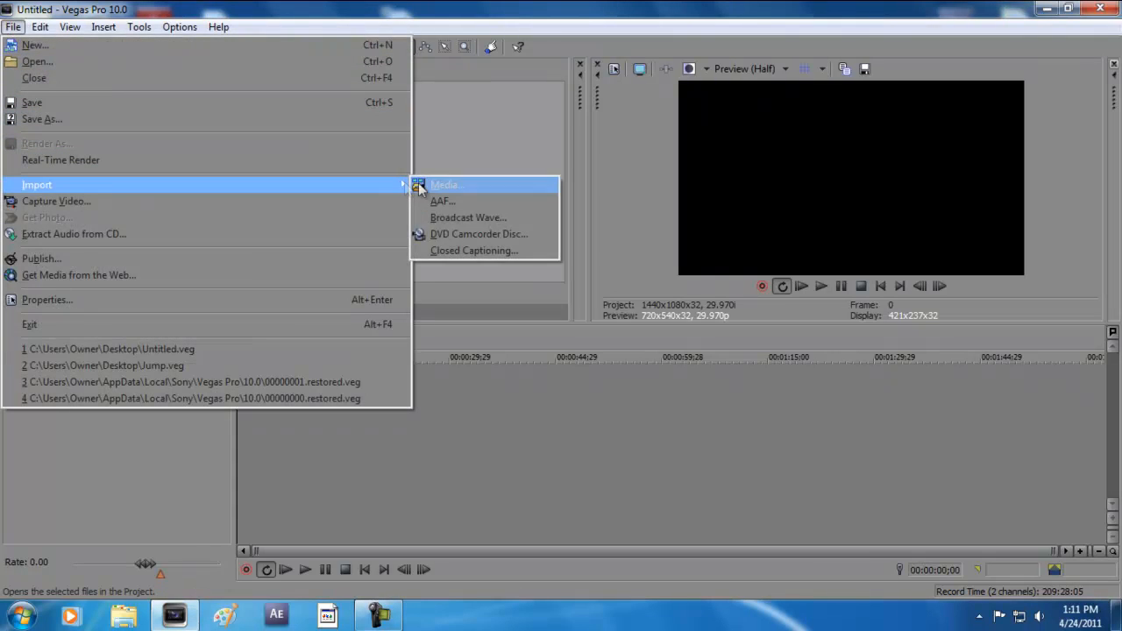
pyautogui.click(445, 185)
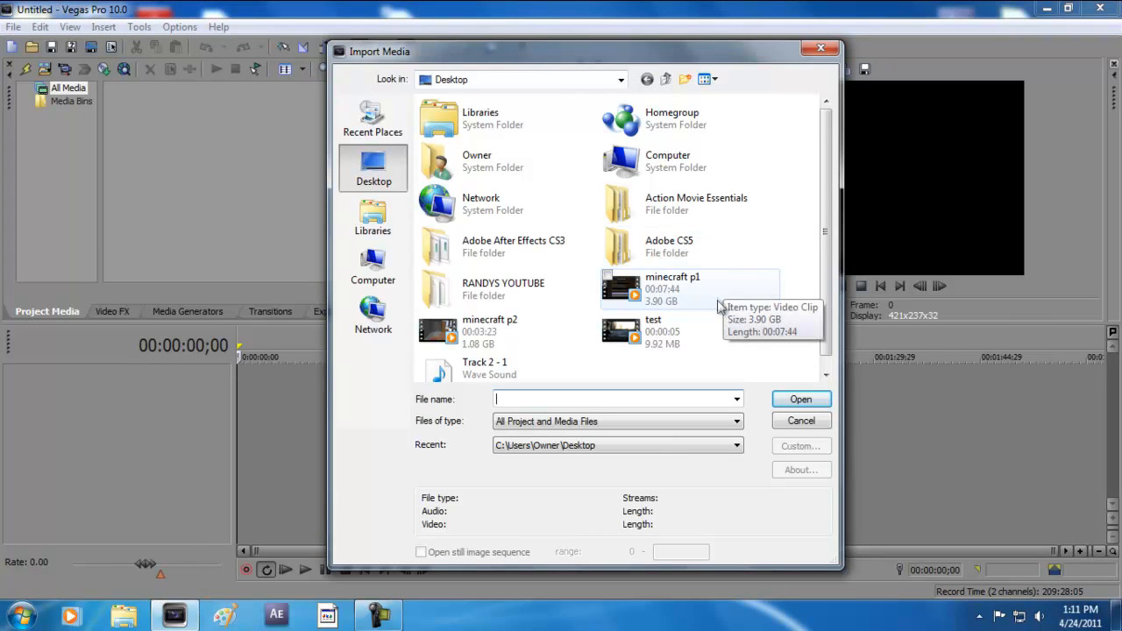
pyautogui.click(673, 289)
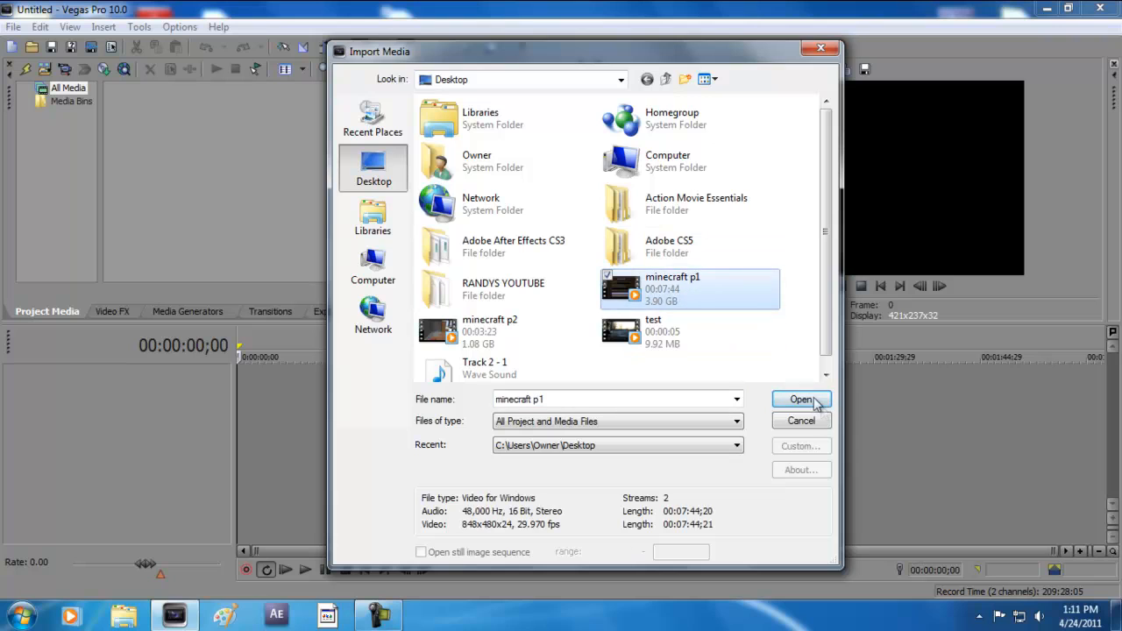
pyautogui.click(799, 400)
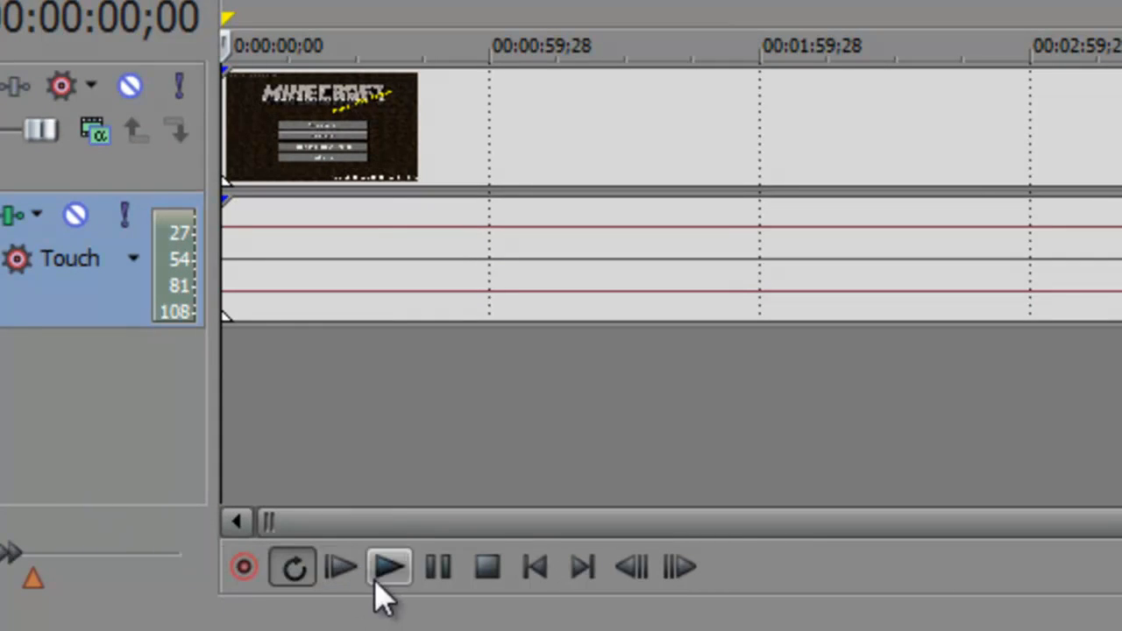
pyautogui.moveTo(390, 566)
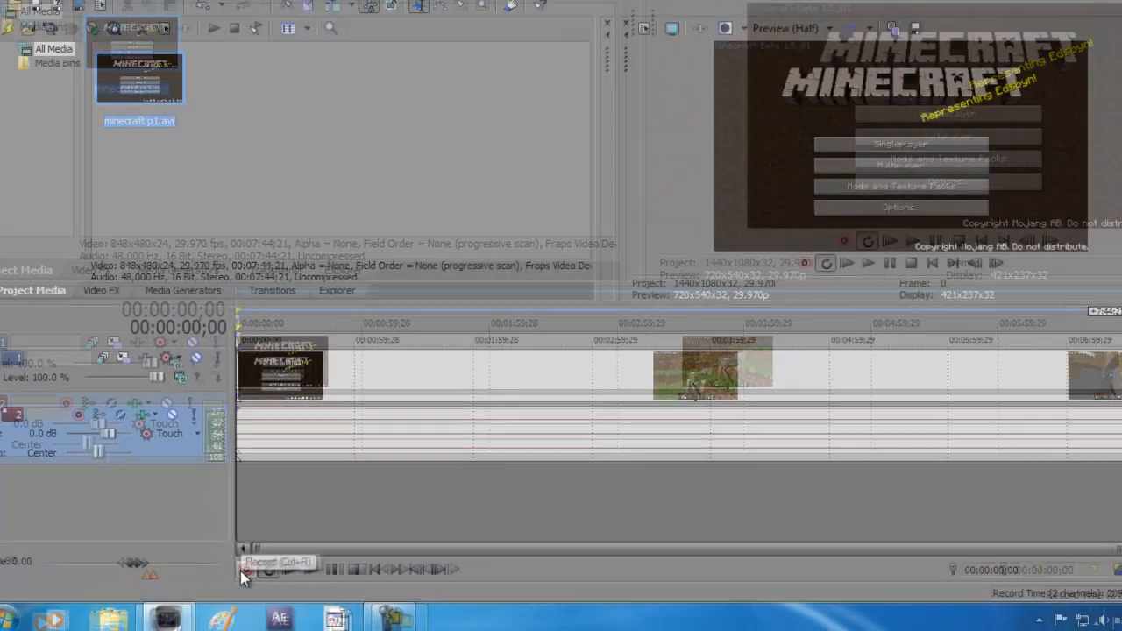
# Start recording onto a new third audio track, accepting the Documents folder for recorded files.
pyautogui.click(245, 570)
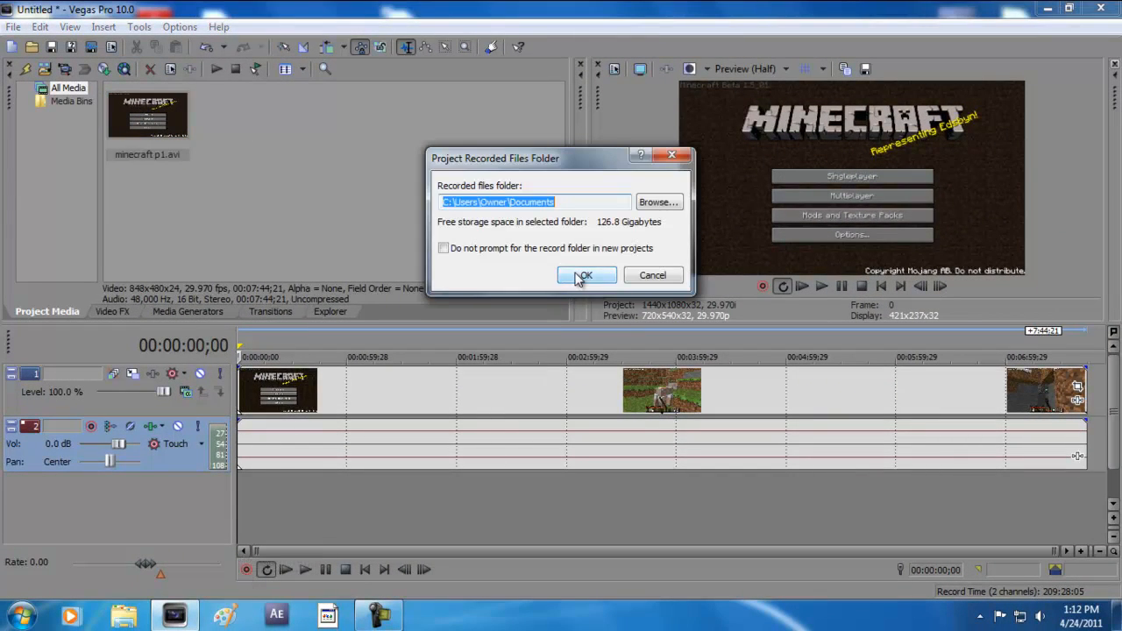
pyautogui.click(585, 275)
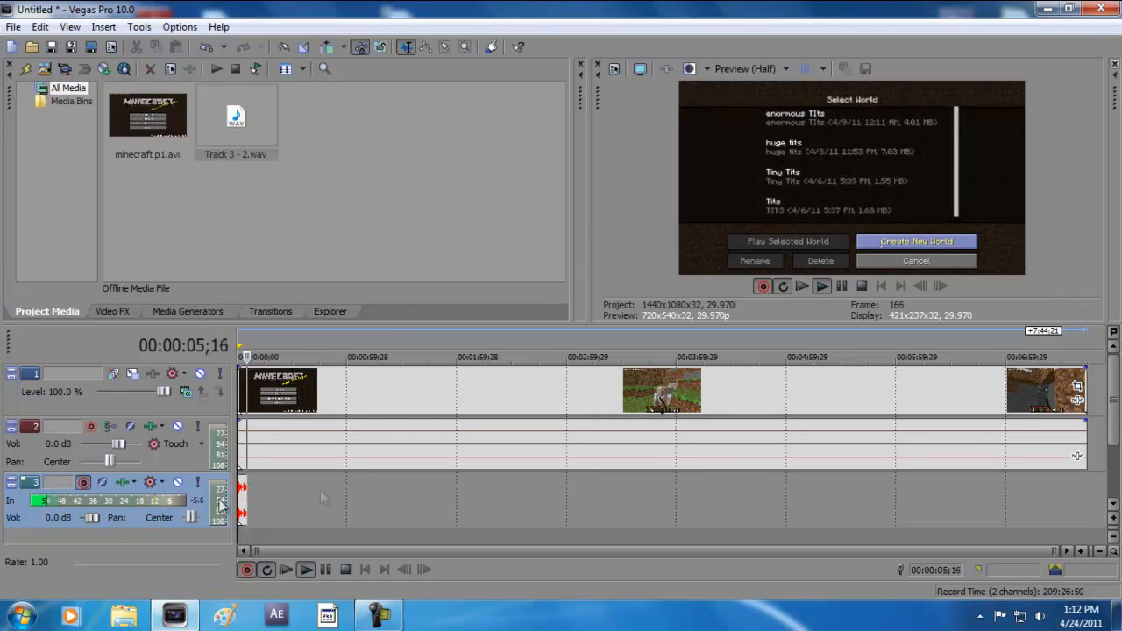
# Keep recording voice commentary on track 3 for about half a minute during playback.
pyautogui.click(916, 241)
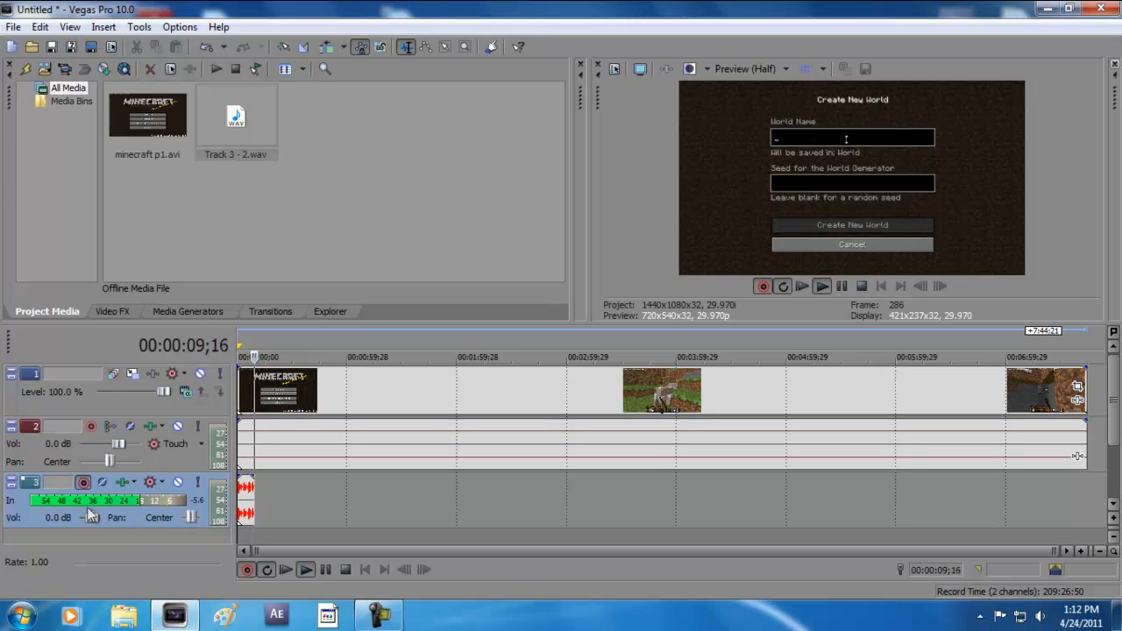
pyautogui.write('Waynes World')
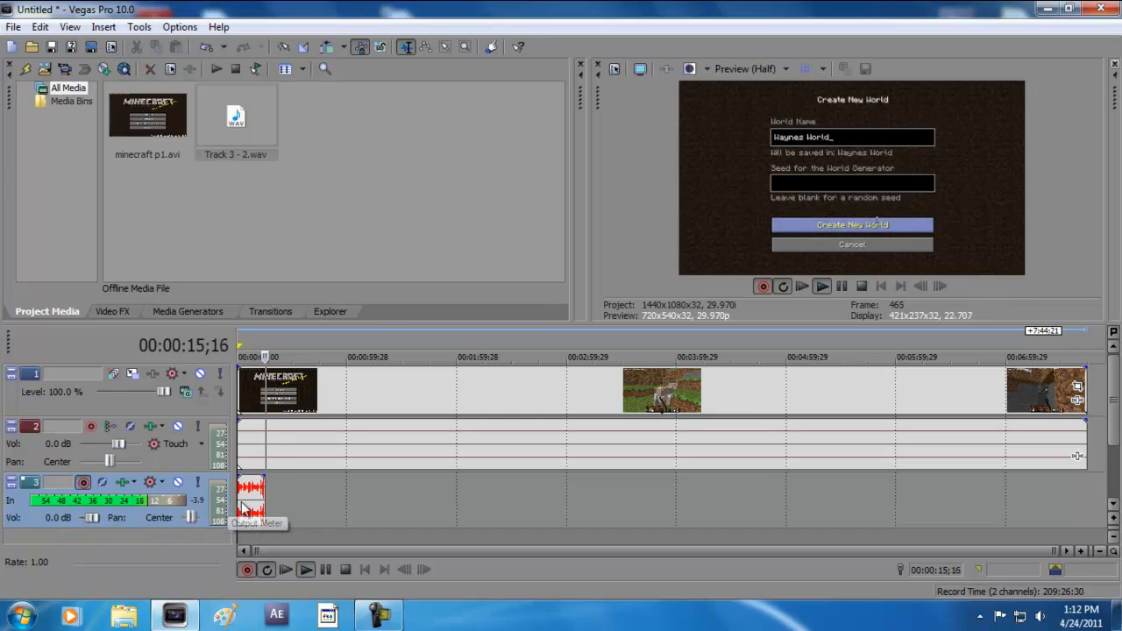
pyautogui.click(851, 225)
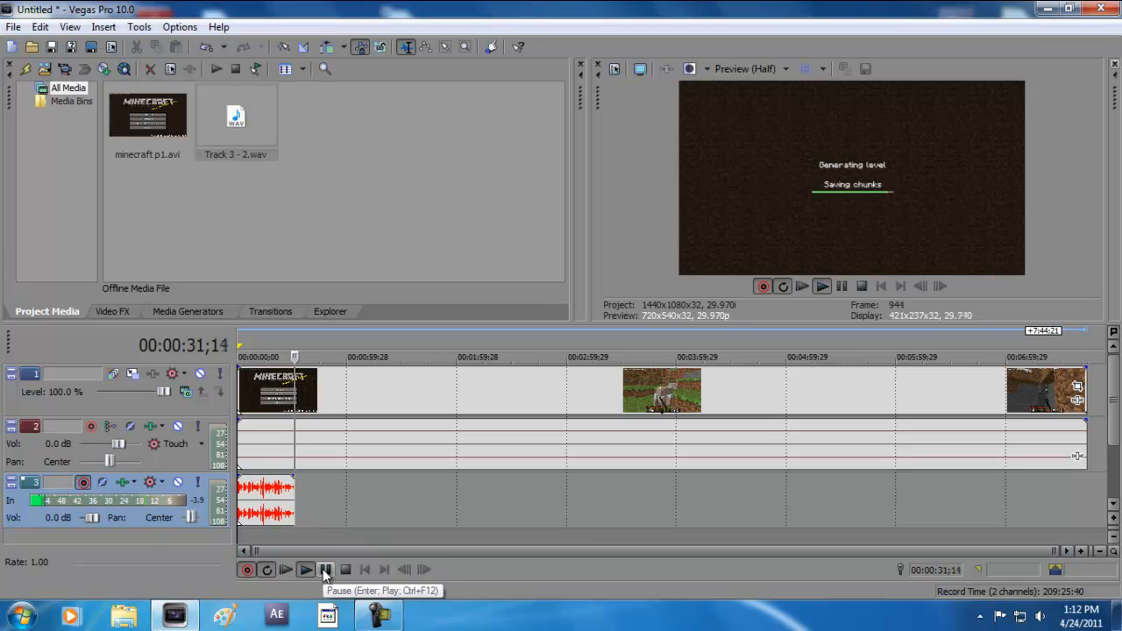
# Stop recording and keep Record Take 1 on the third audio track.
pyautogui.click(325, 570)
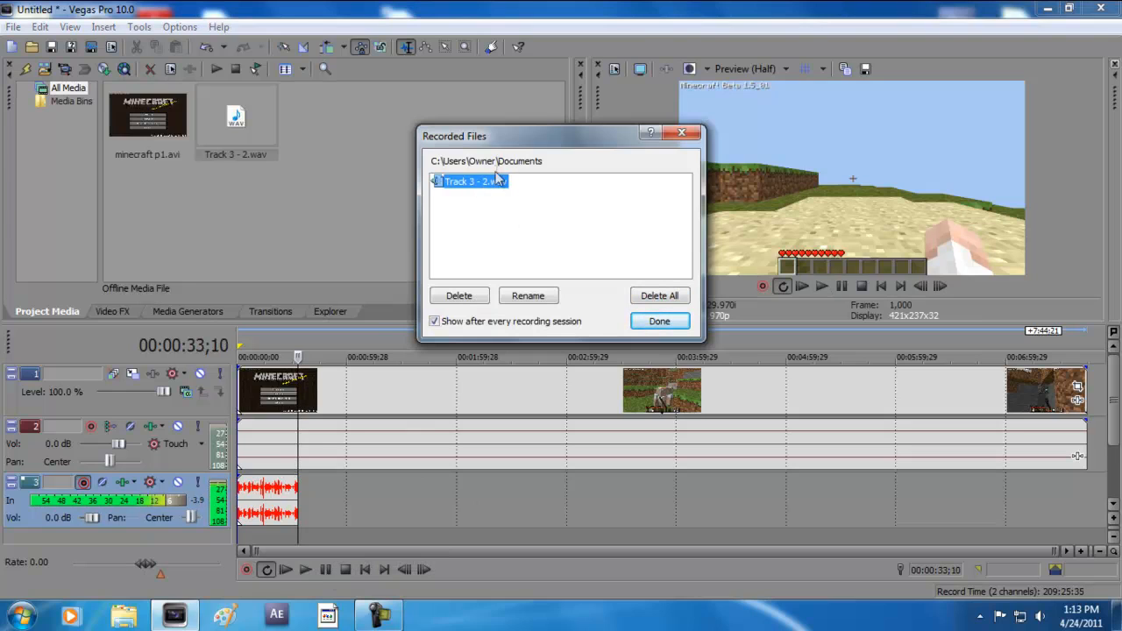
pyautogui.moveTo(552, 342)
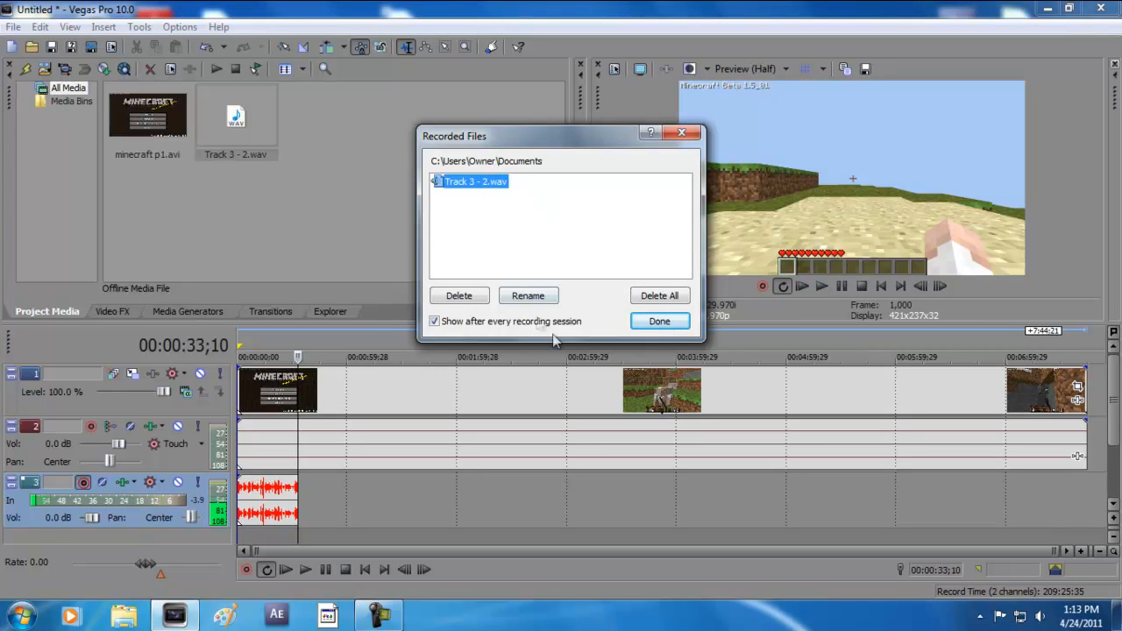
pyautogui.click(659, 321)
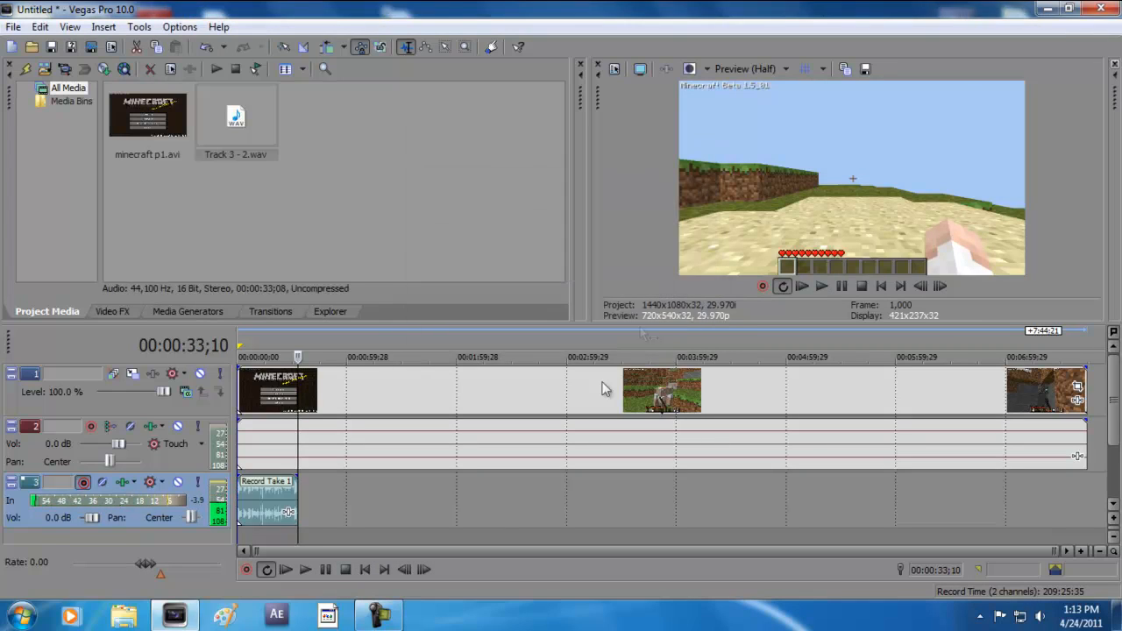